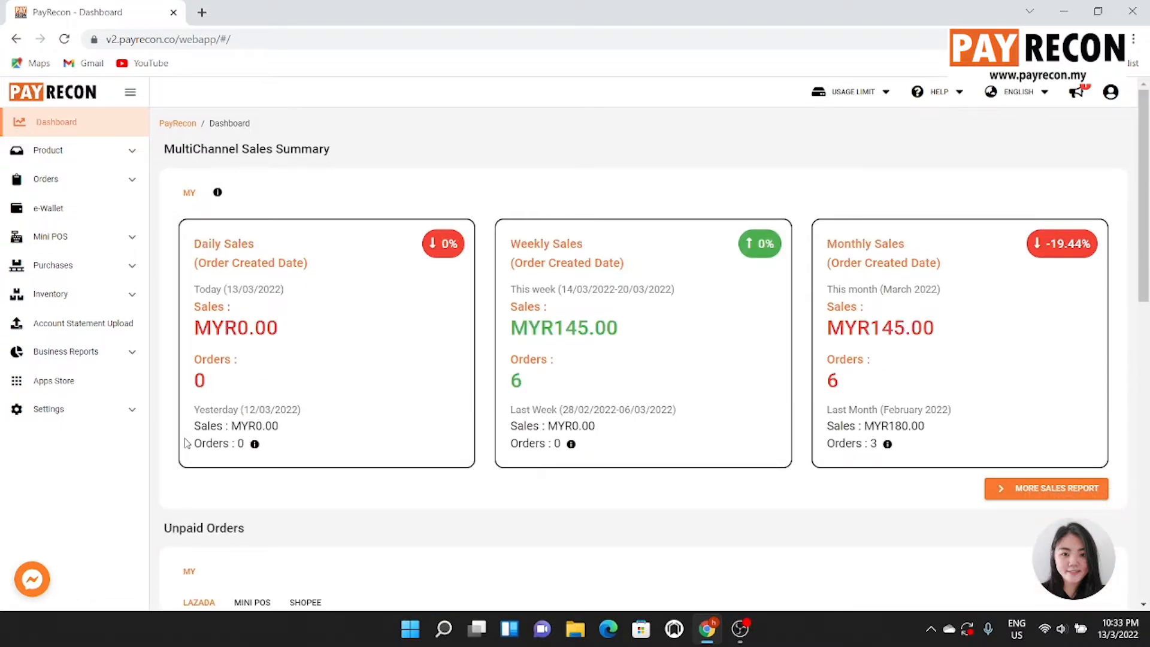
mouse_move(51, 294)
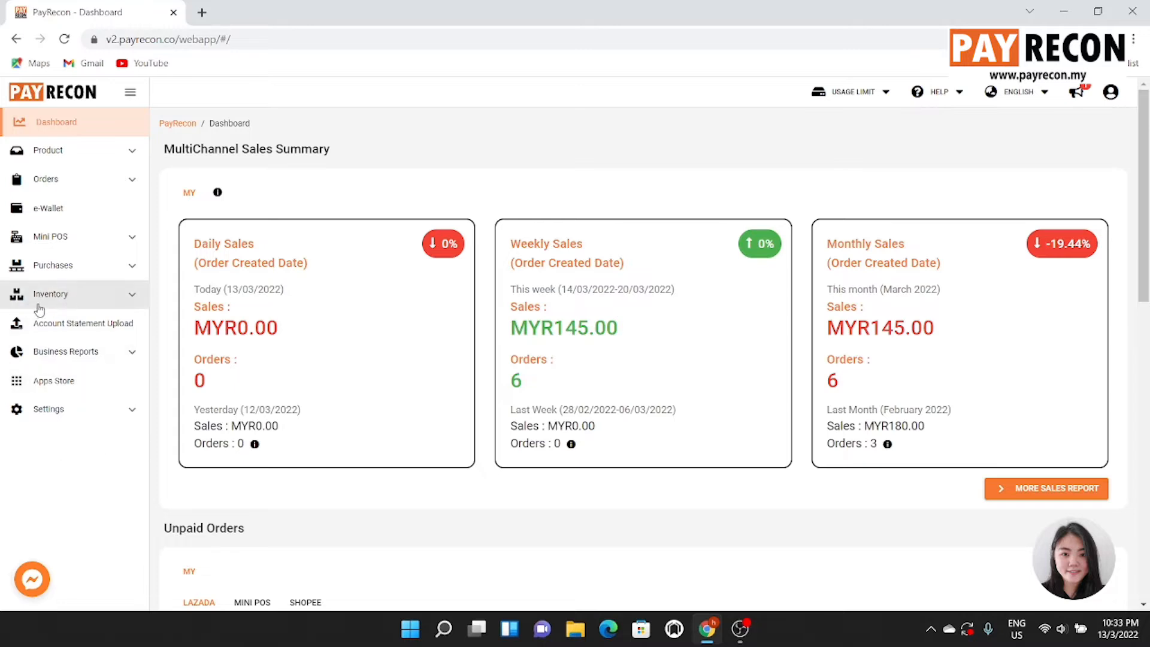
Step: Reach the Stock Adjustments list from the Inventory section of the sidebar
click(50, 294)
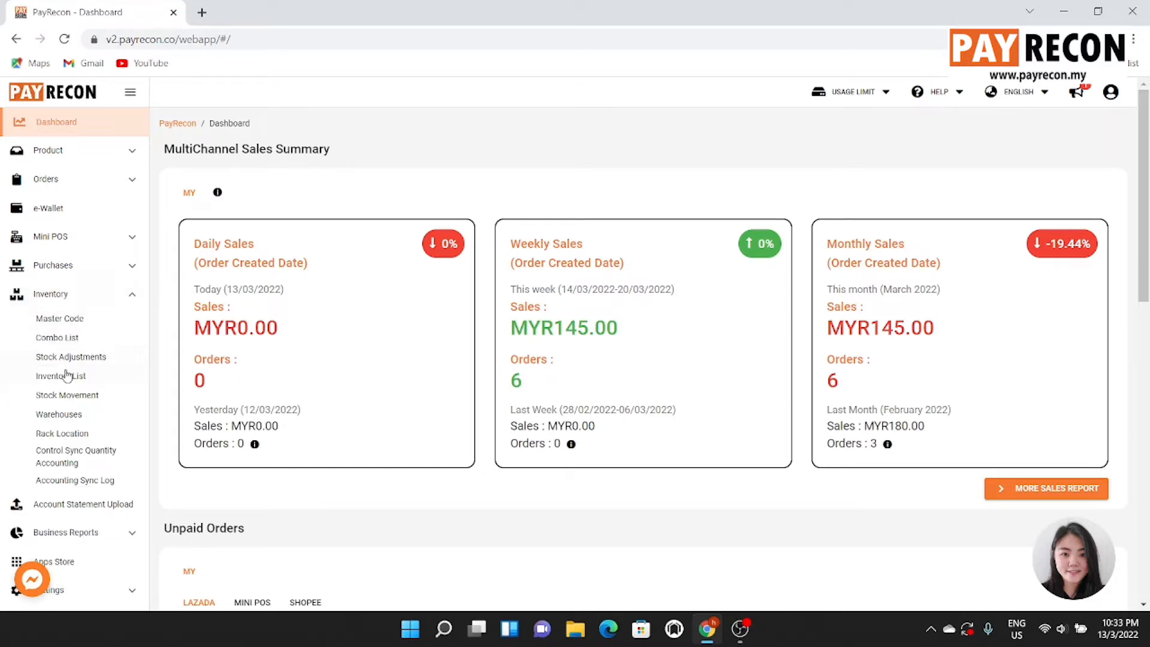
click(71, 357)
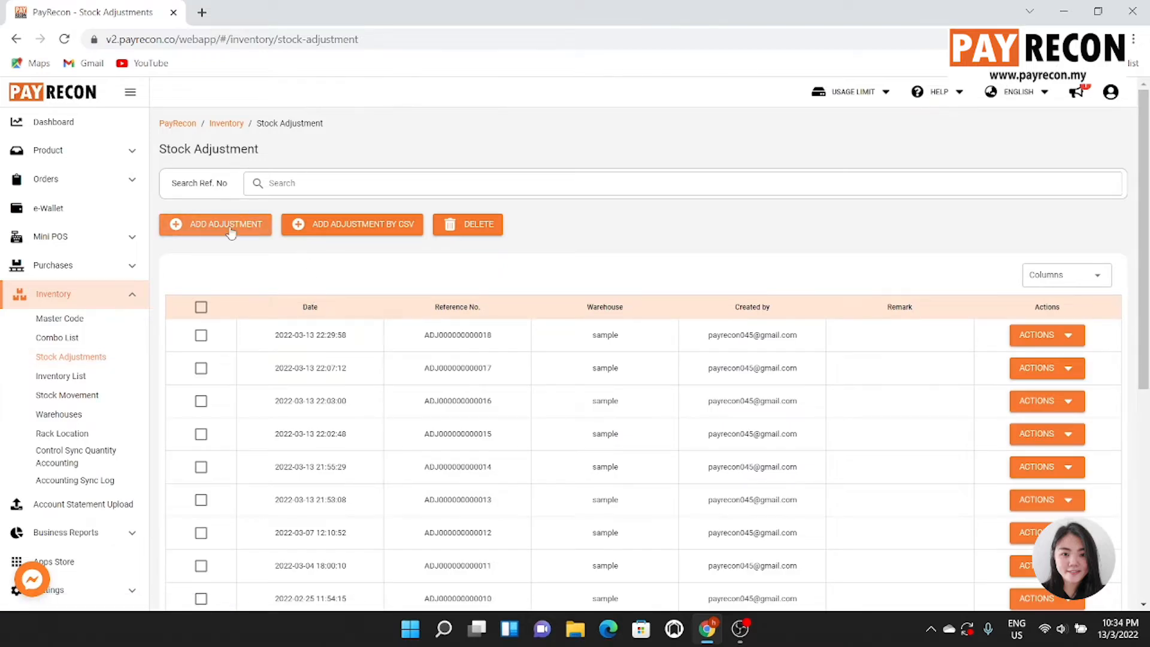
Step: Start a manual adjustment, search JUG, and set JUG-1 to +10 and JUG-2 to -10
click(215, 225)
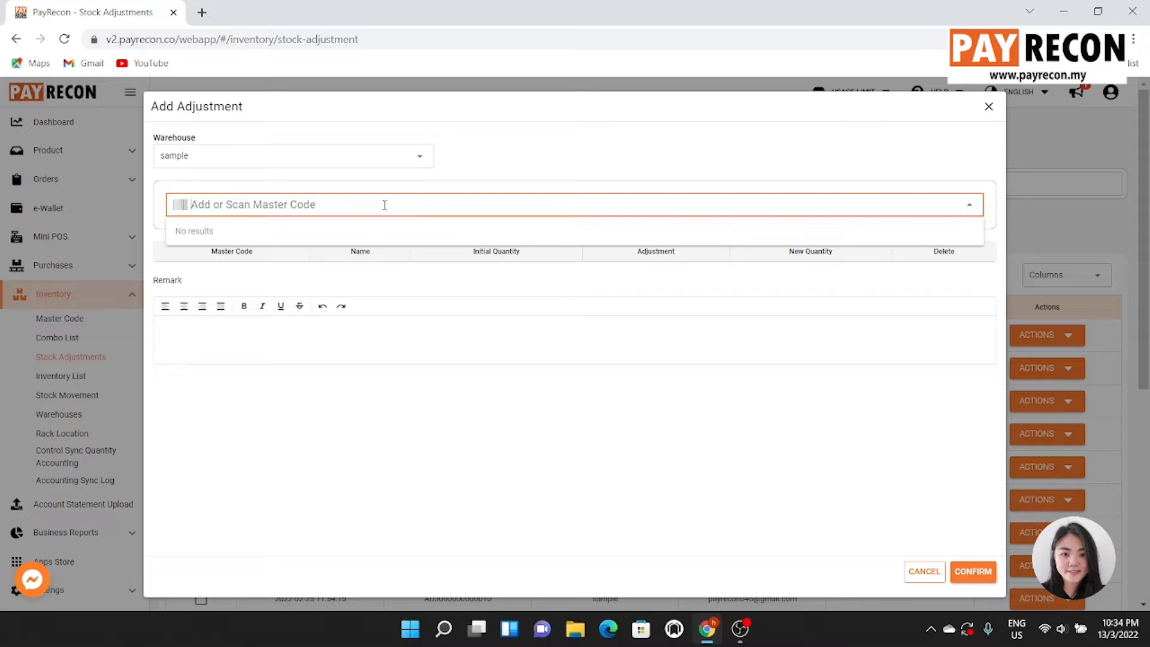
text(JUG)
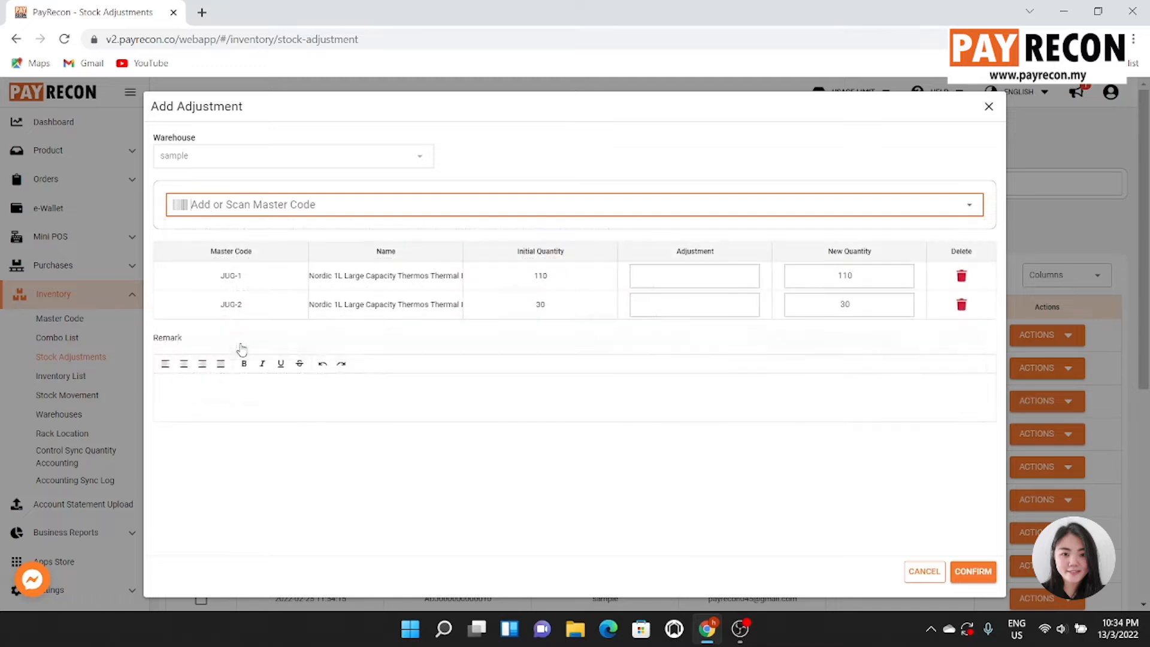
click(694, 276)
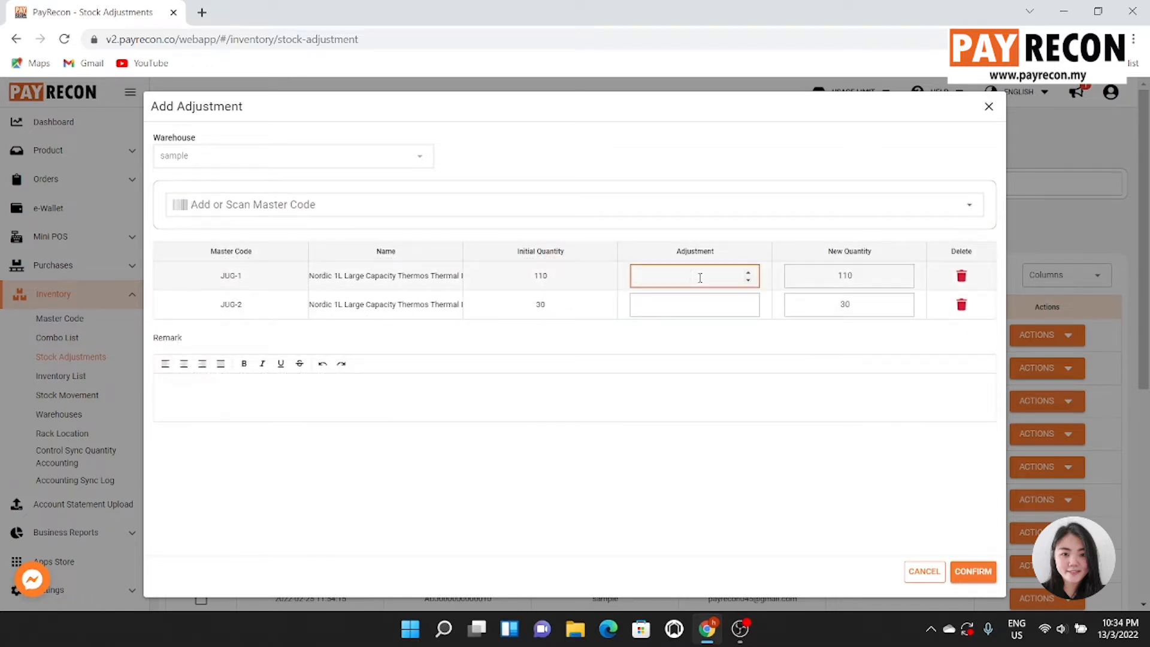
text(10)
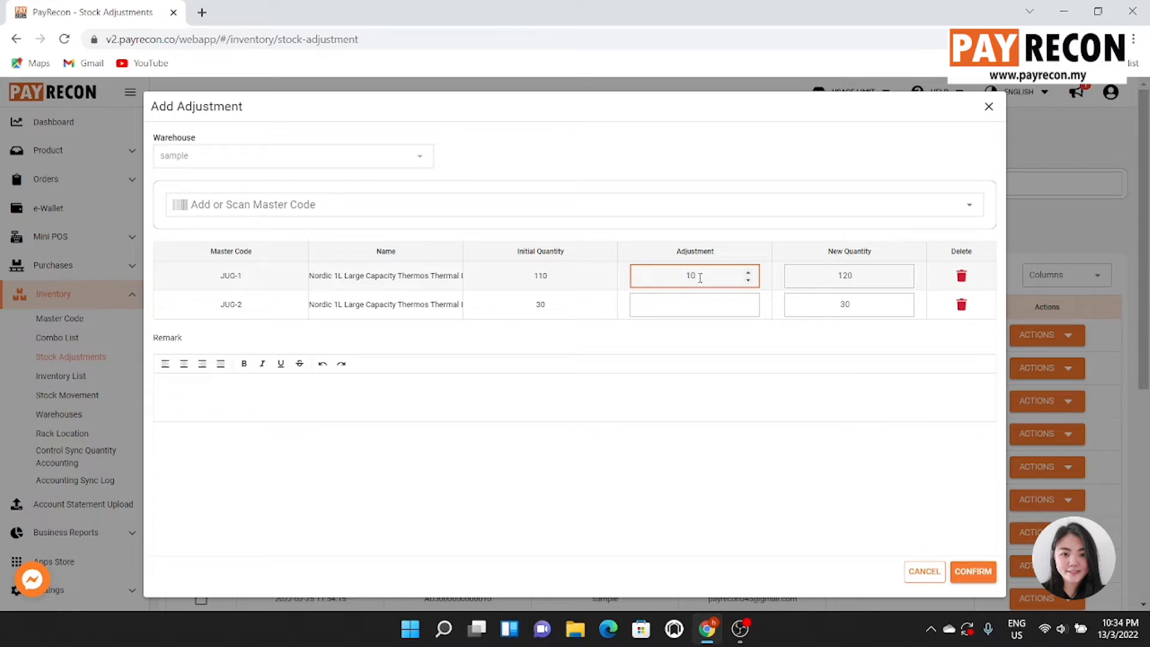
click(693, 304)
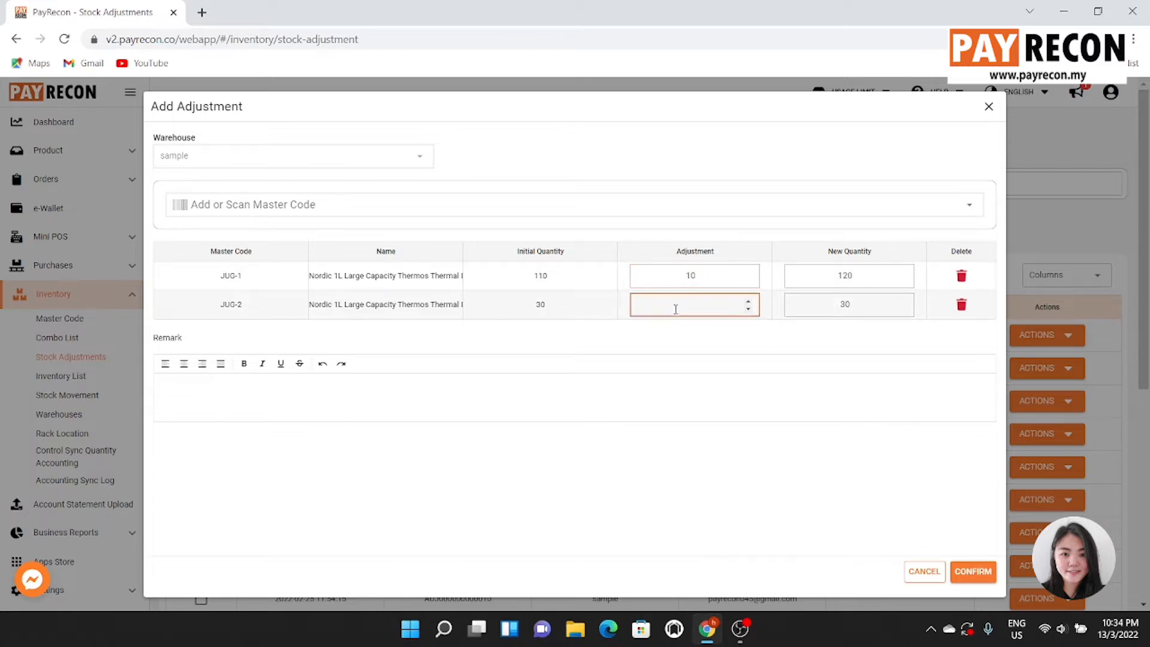
text(1)
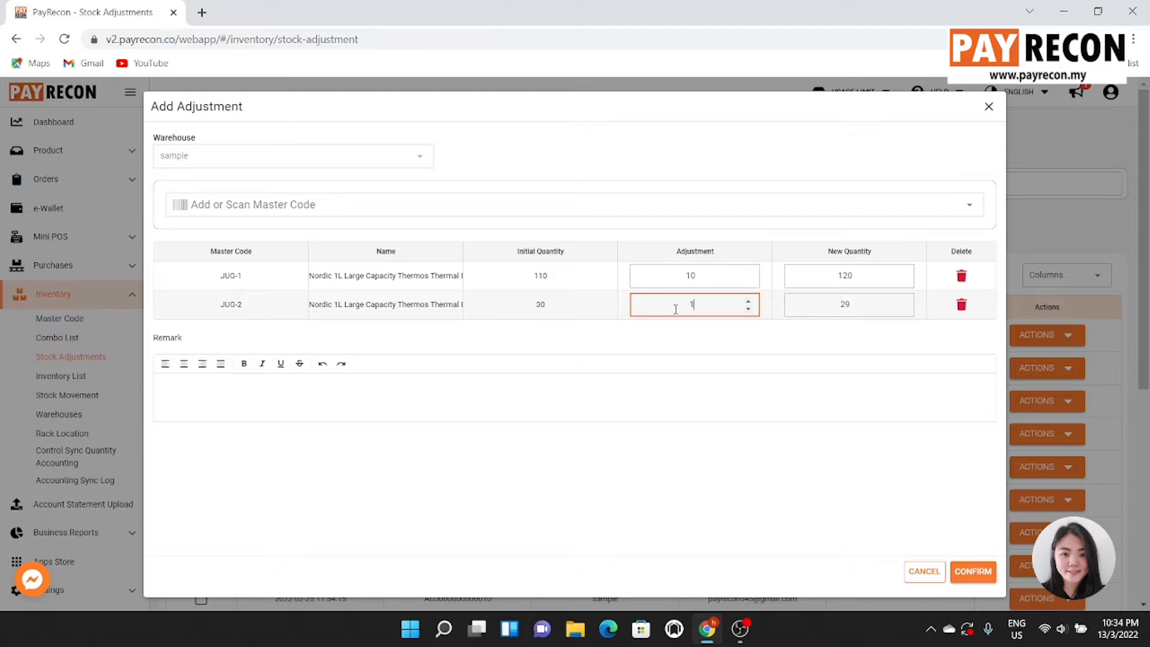
text(0)
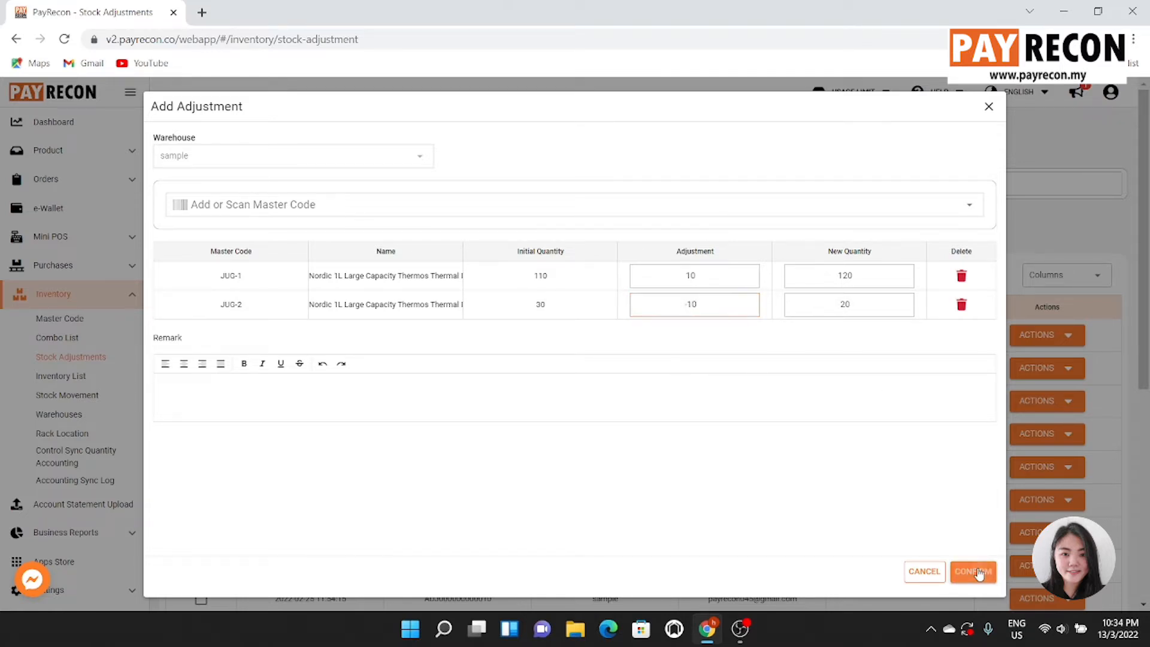
Step: Confirm the JUG adjustment, start a CSV import and download the master code list
click(973, 571)
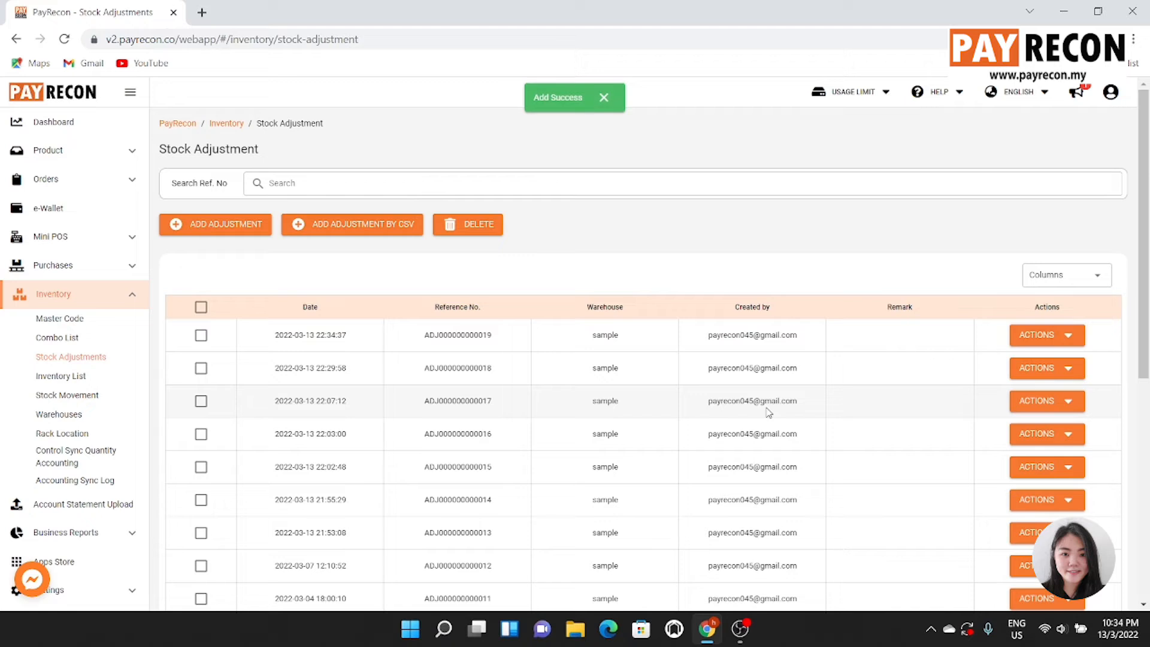
mouse_move(514, 285)
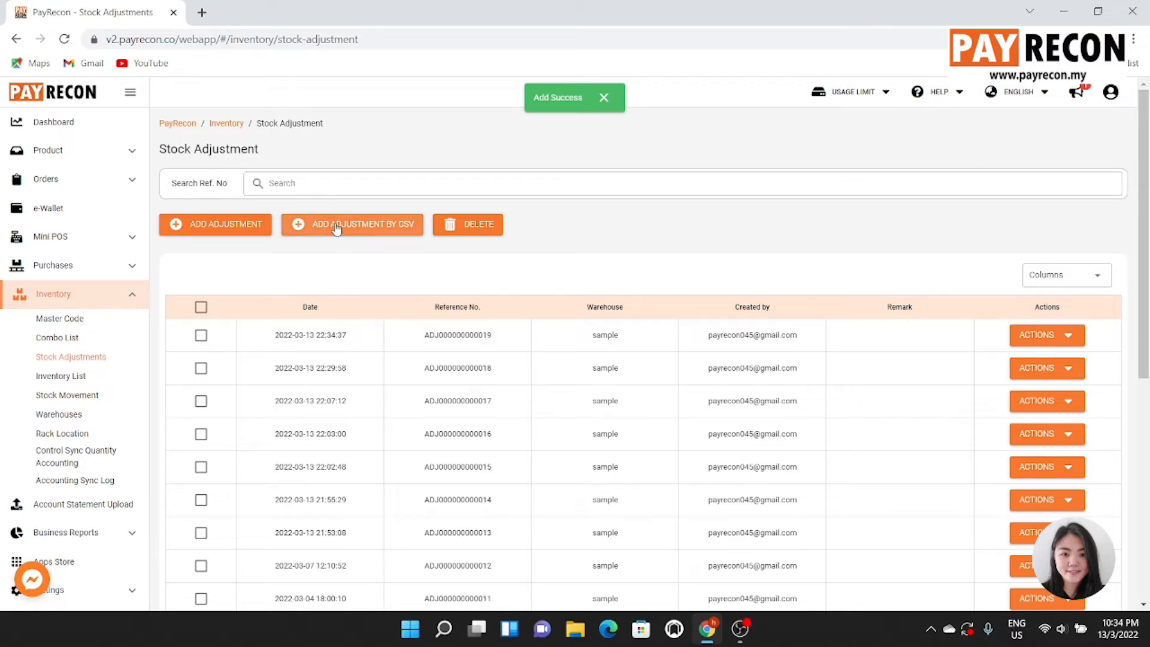
click(352, 225)
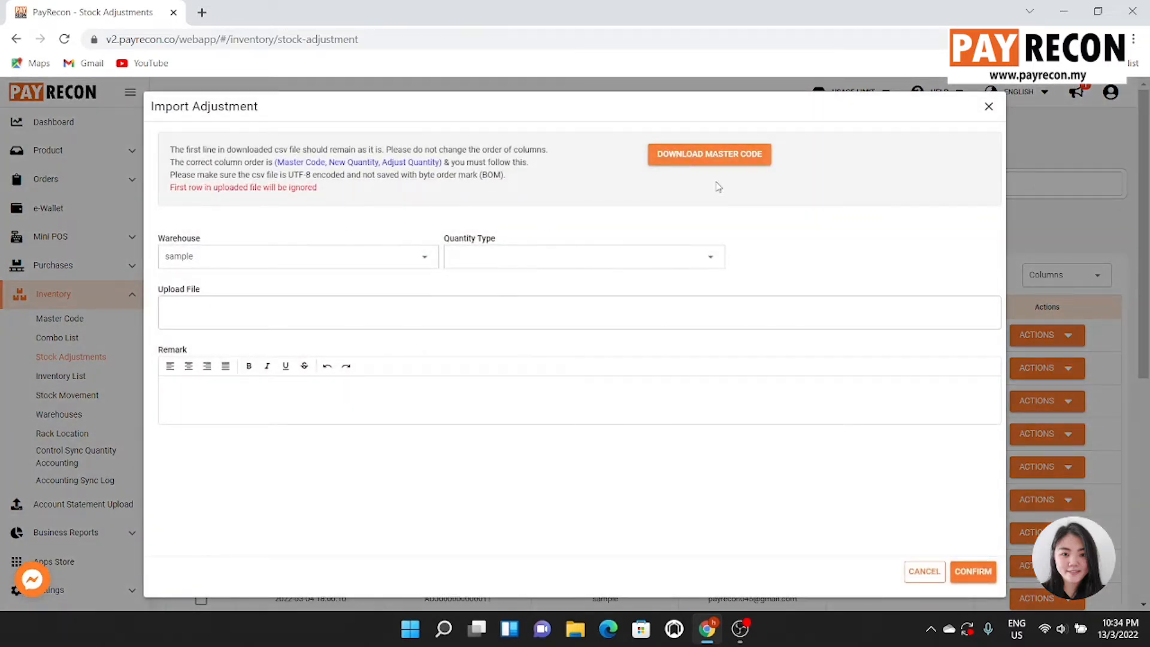
click(709, 154)
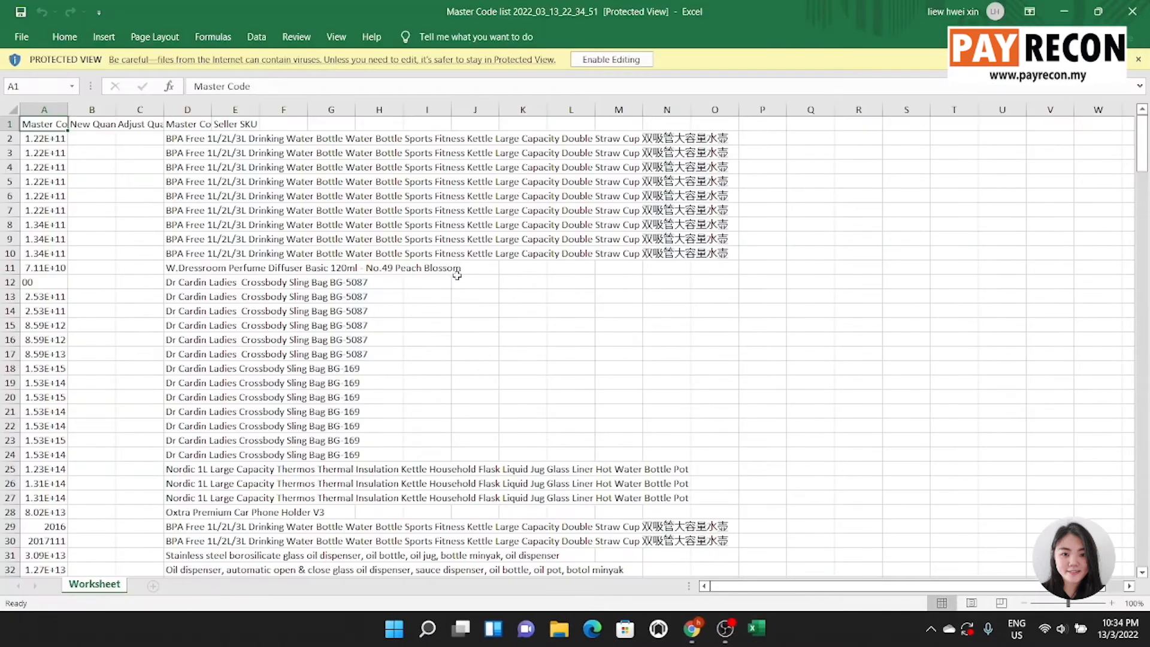
Step: Enable editing, widen the quantity columns and set JUG-1's New Quantity to 10
click(611, 59)
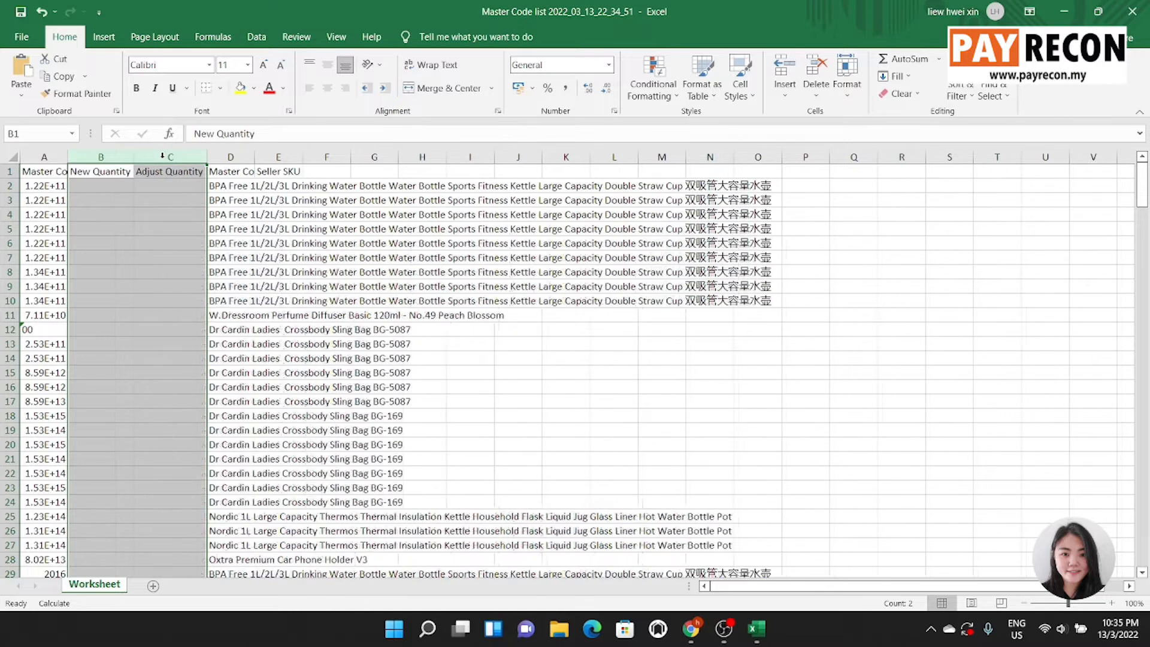
drag(101, 172, 169, 172)
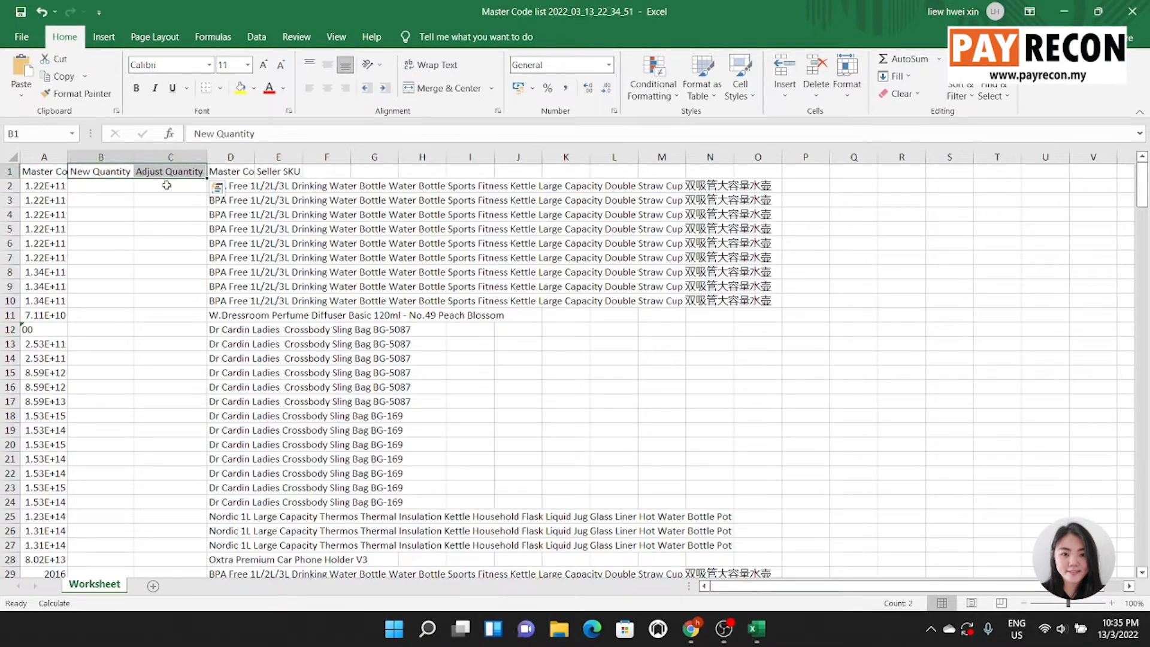
scroll(down, 3)
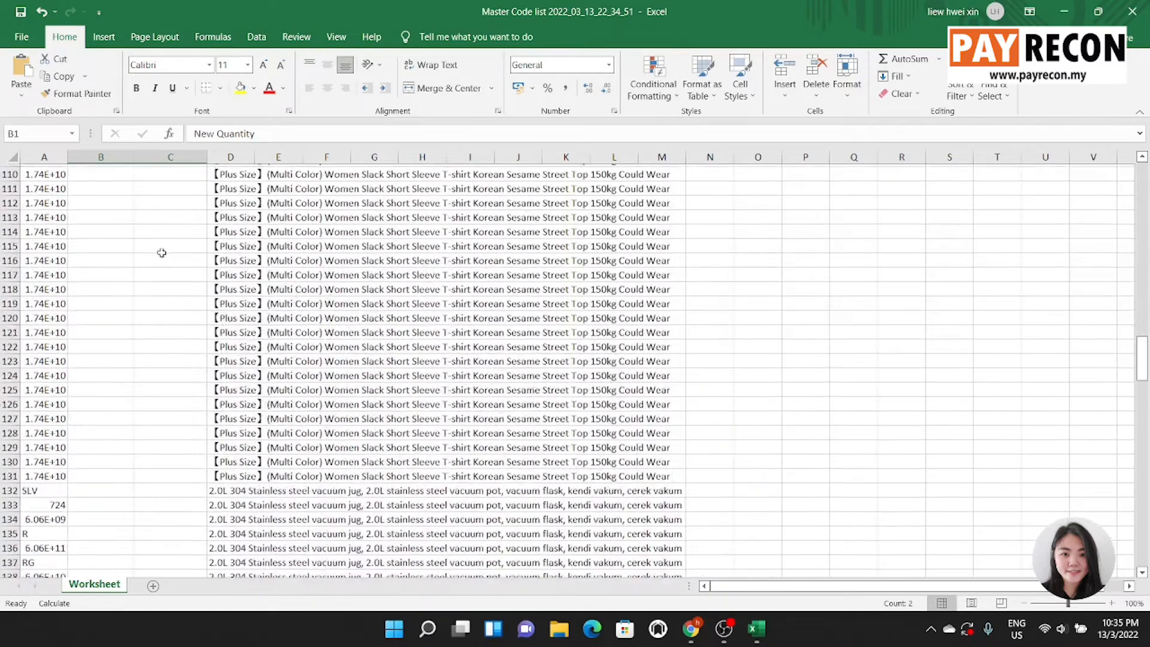
scroll(down, 3)
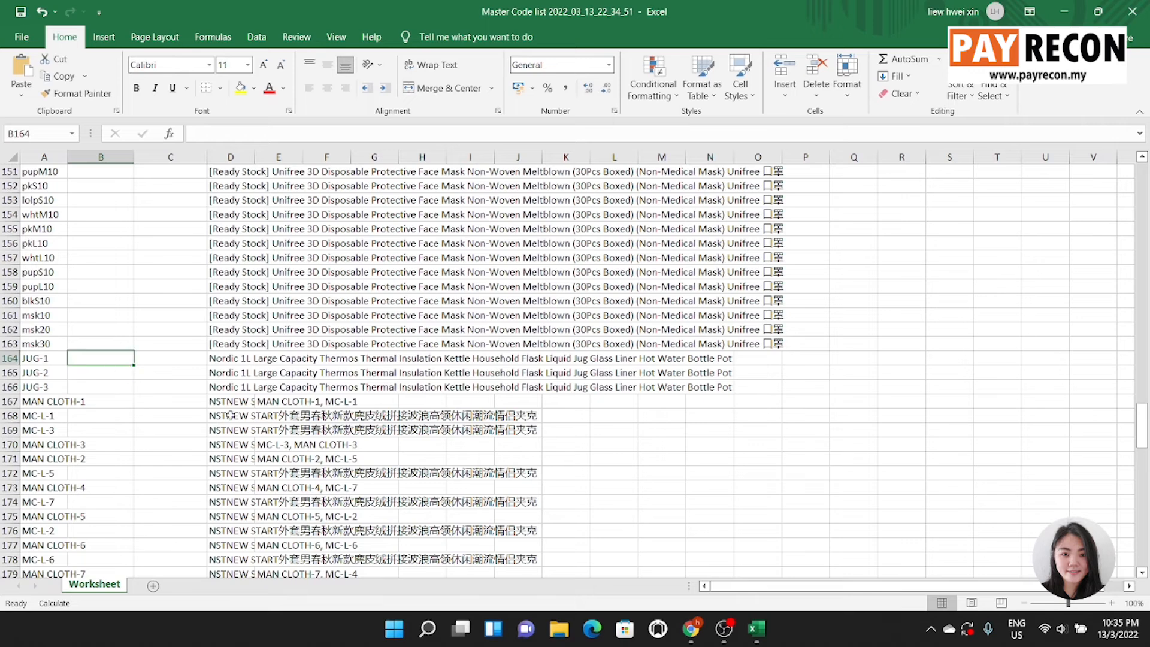
text(10)
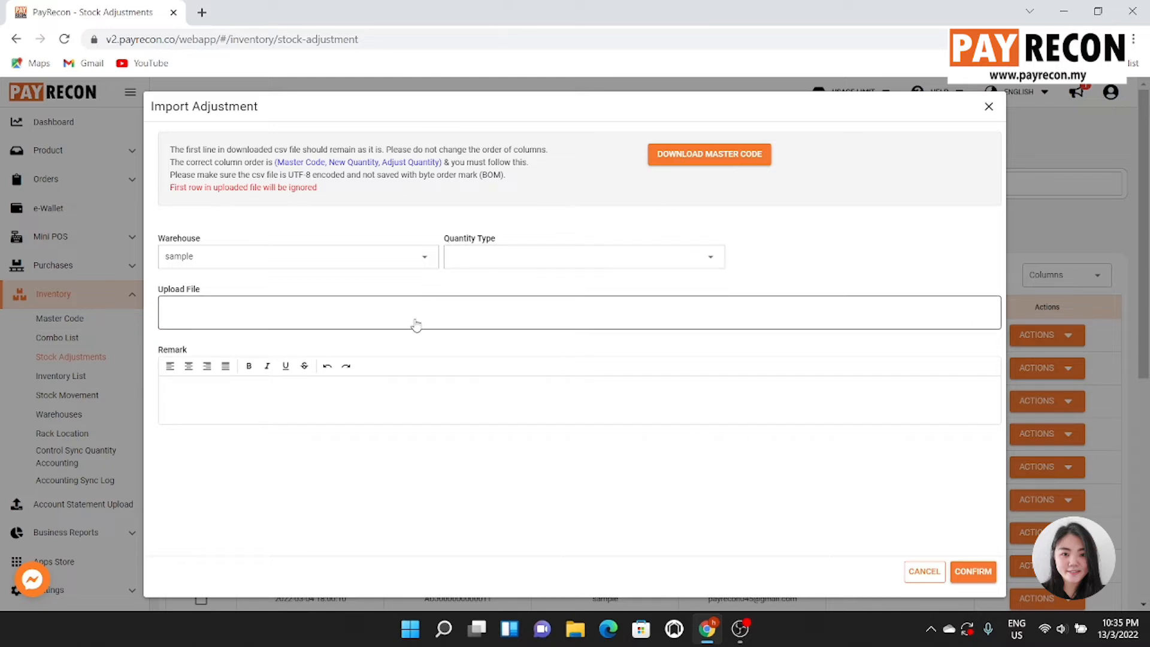
Step: Upload the edited Master Code list as New Quantity and confirm the import
click(579, 311)
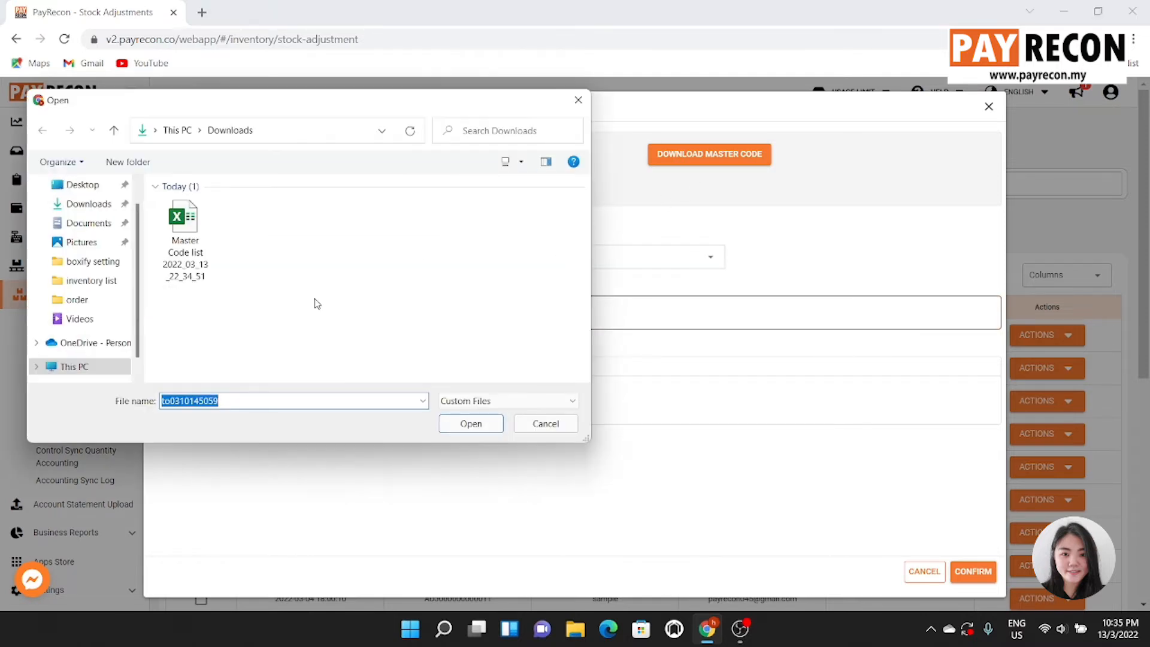
click(470, 423)
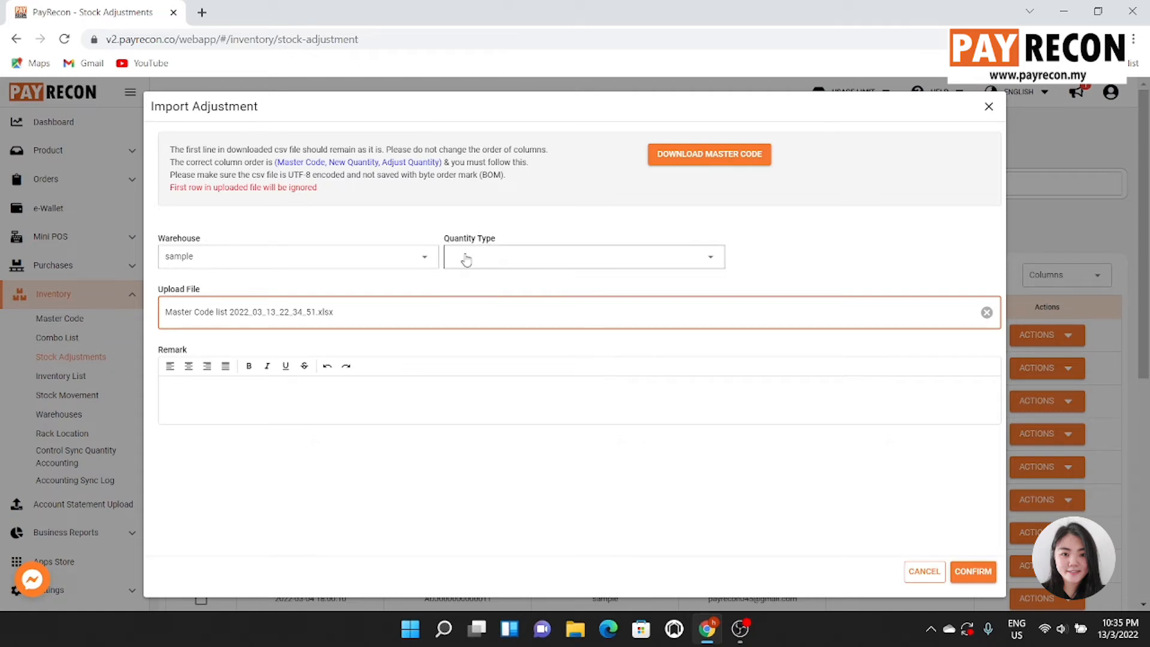
click(582, 256)
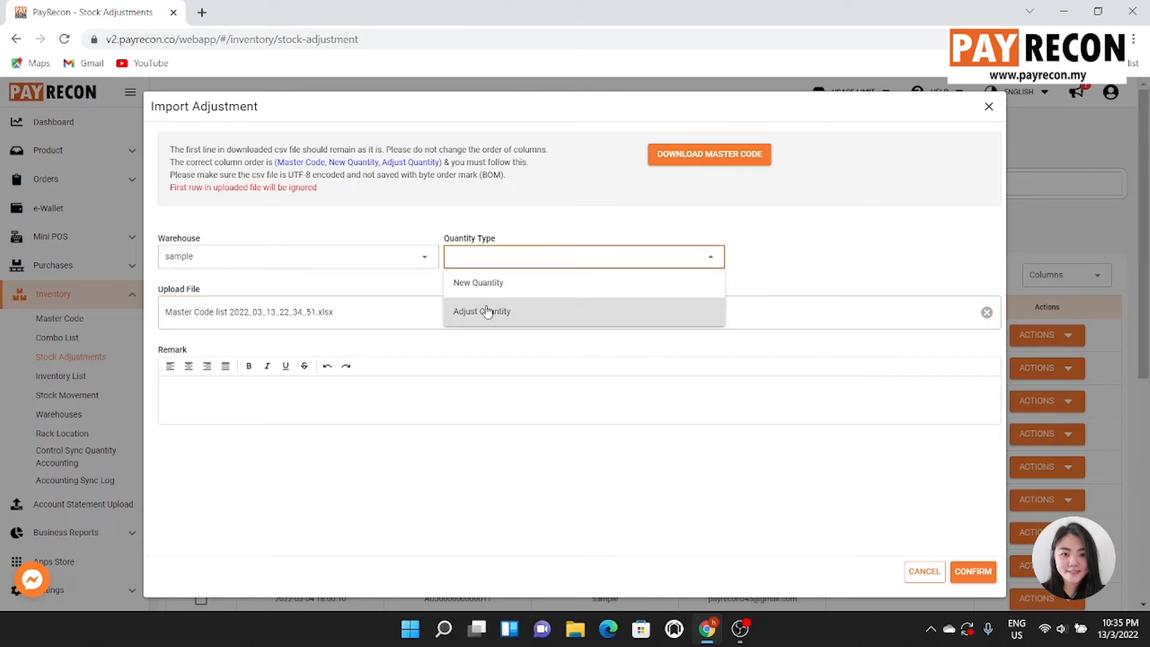
click(478, 283)
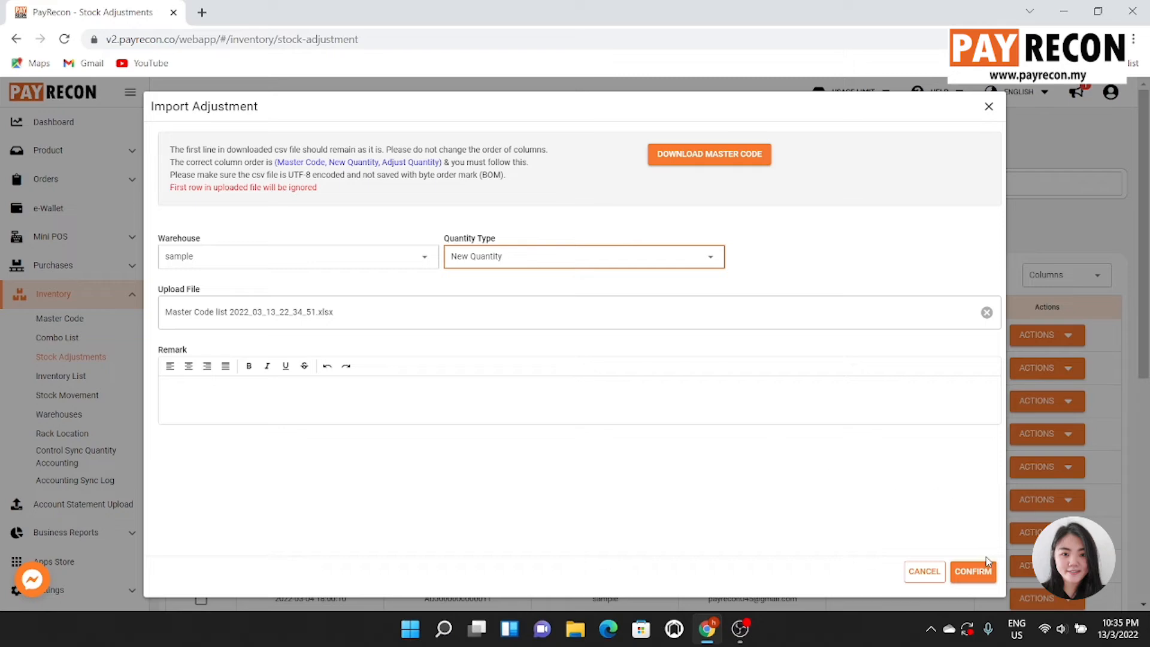
click(973, 571)
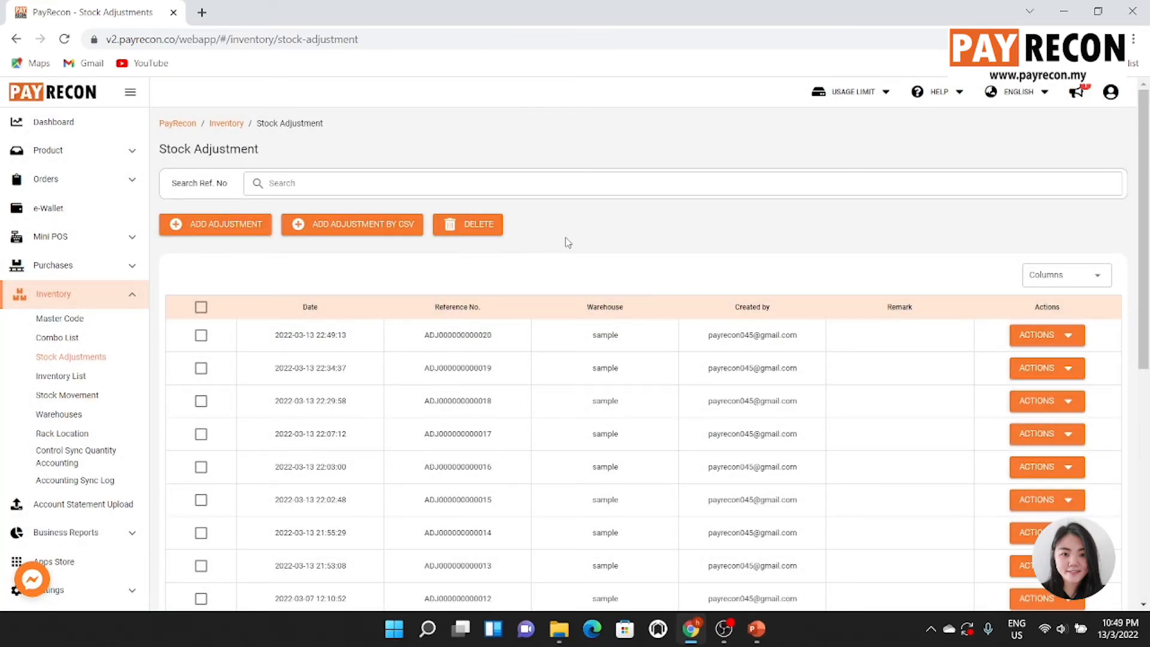
scroll(down, 3)
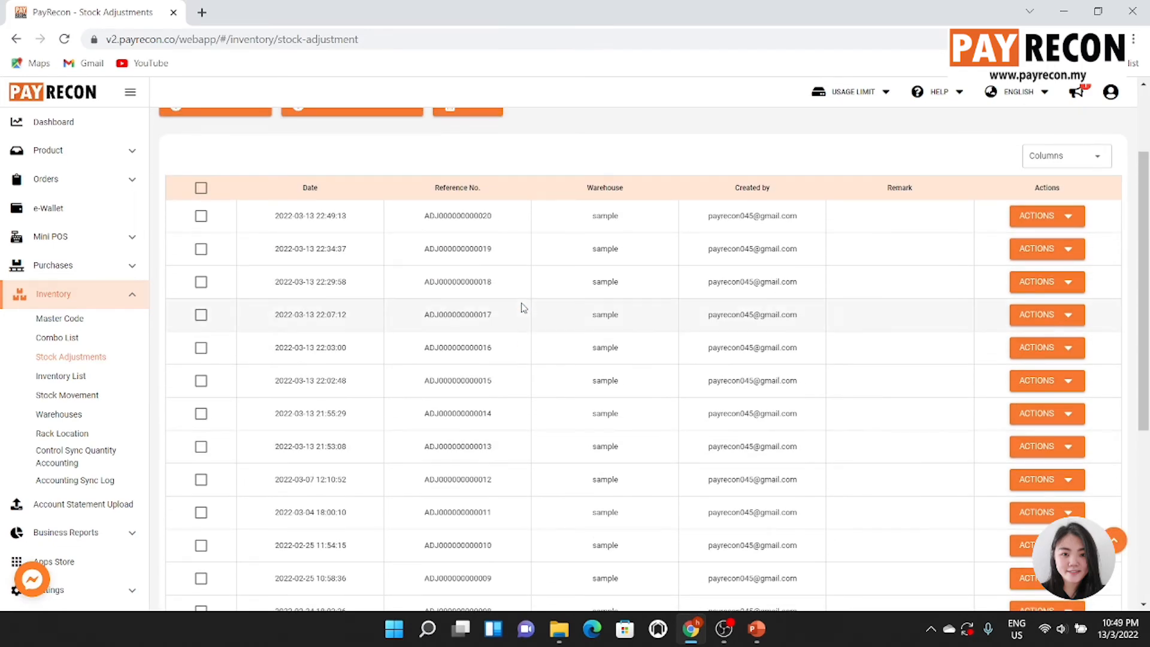
click(1045, 215)
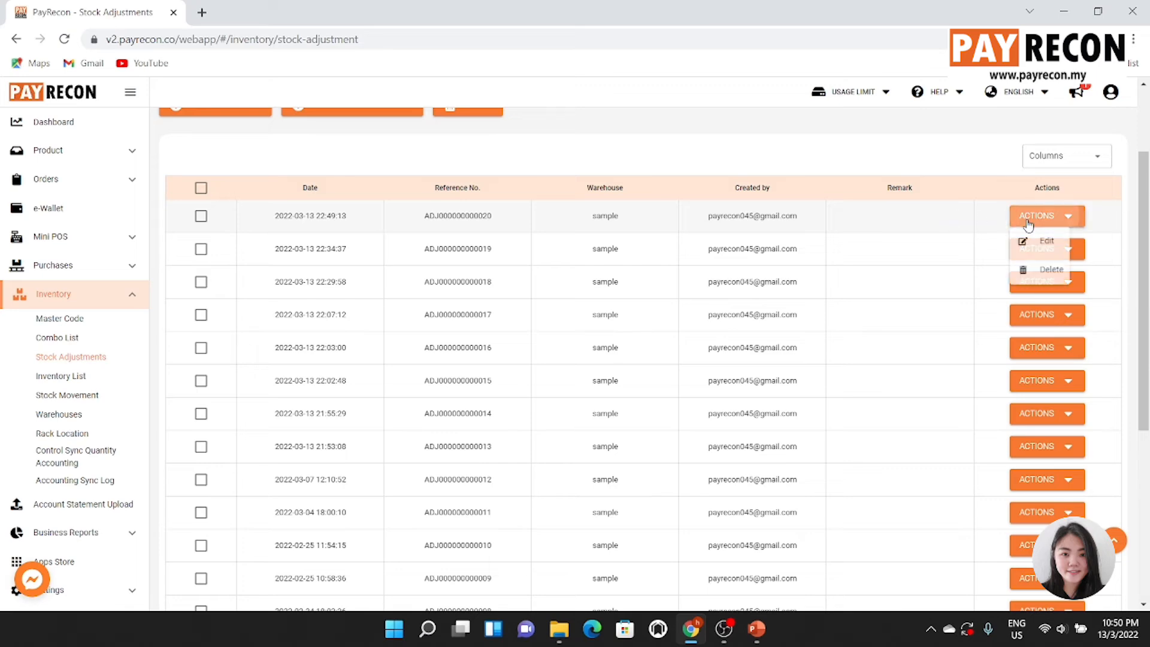
click(1045, 241)
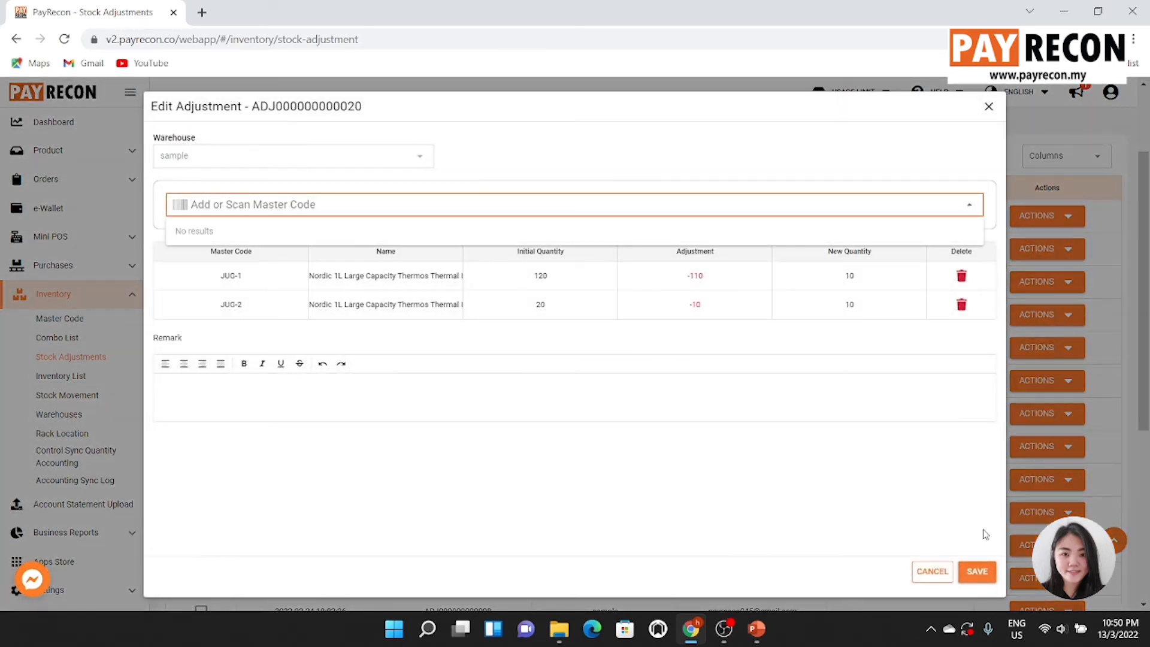
click(977, 571)
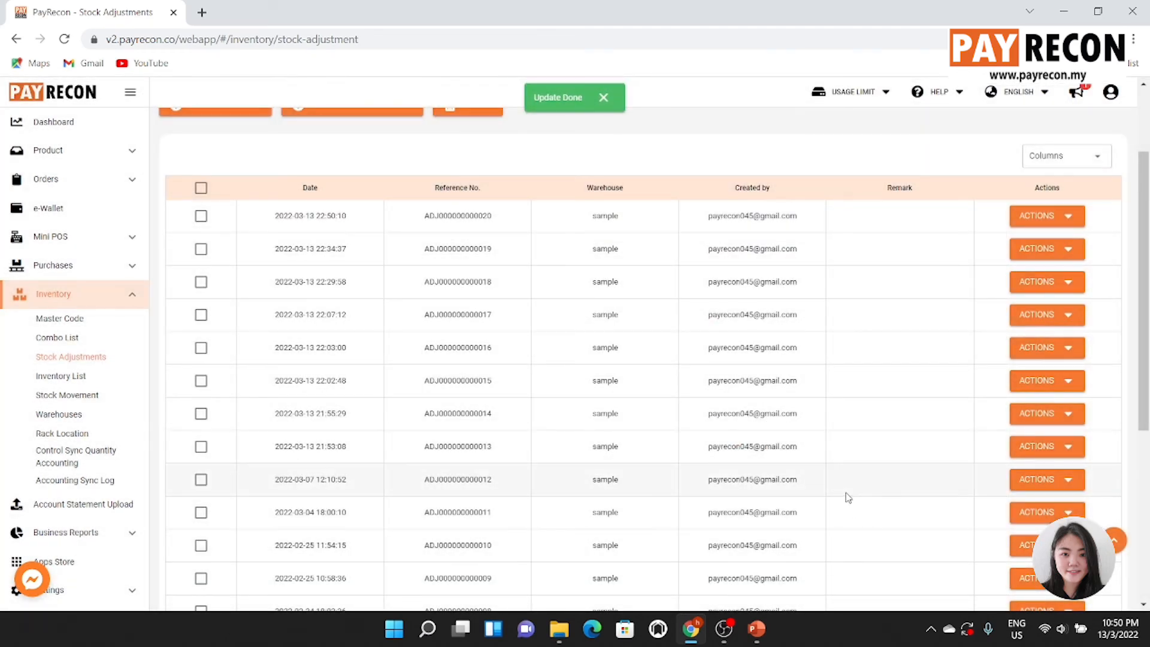